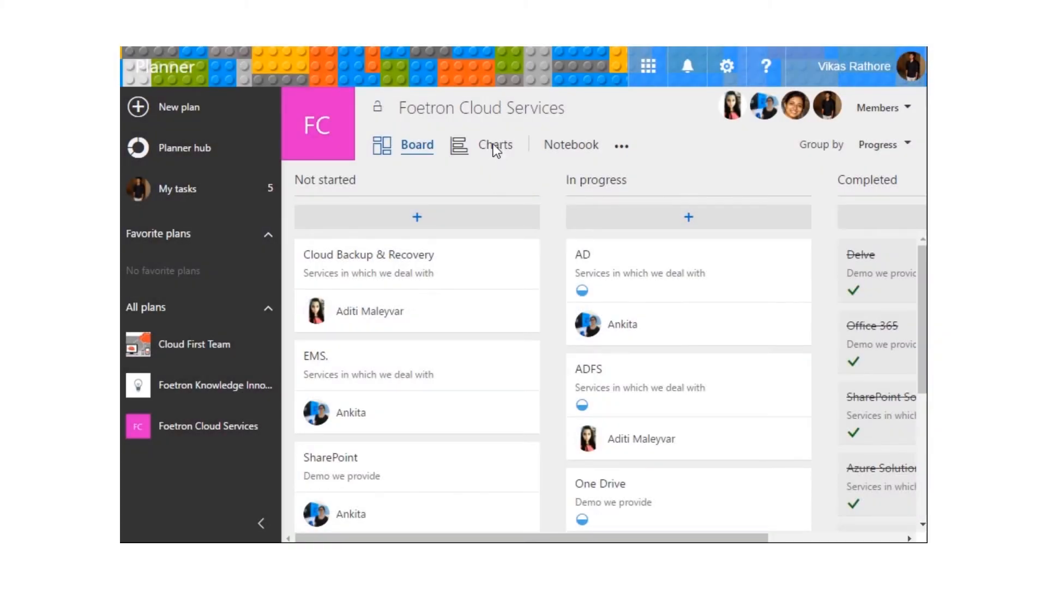
# Step: Switch the Foetron Cloud Services plan to Charts view showing status and per-member charts
pyautogui.click(495, 144)
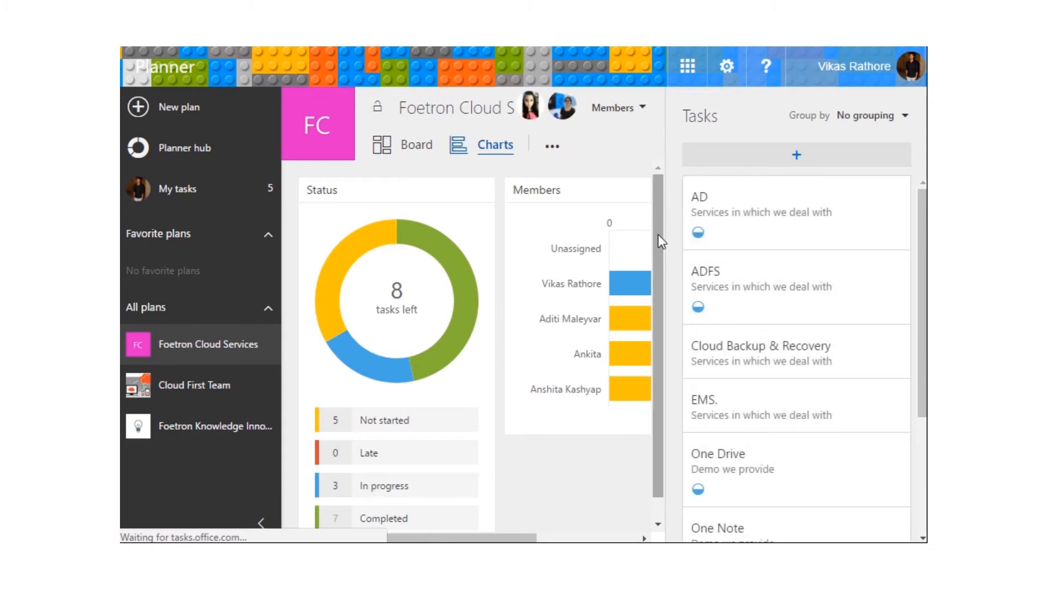
pyautogui.scroll(-3)
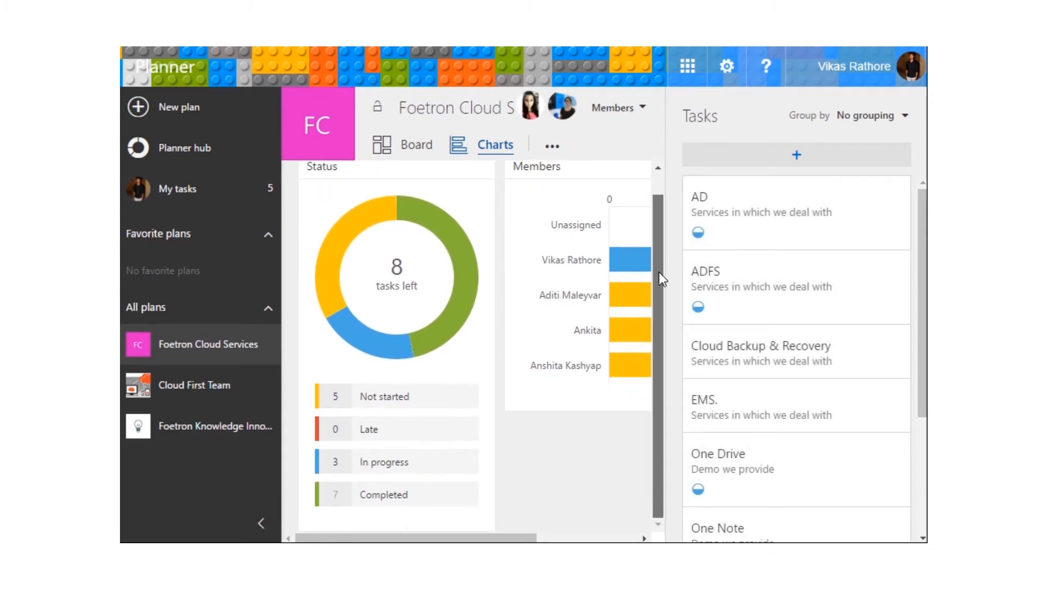
pyautogui.moveTo(439, 284)
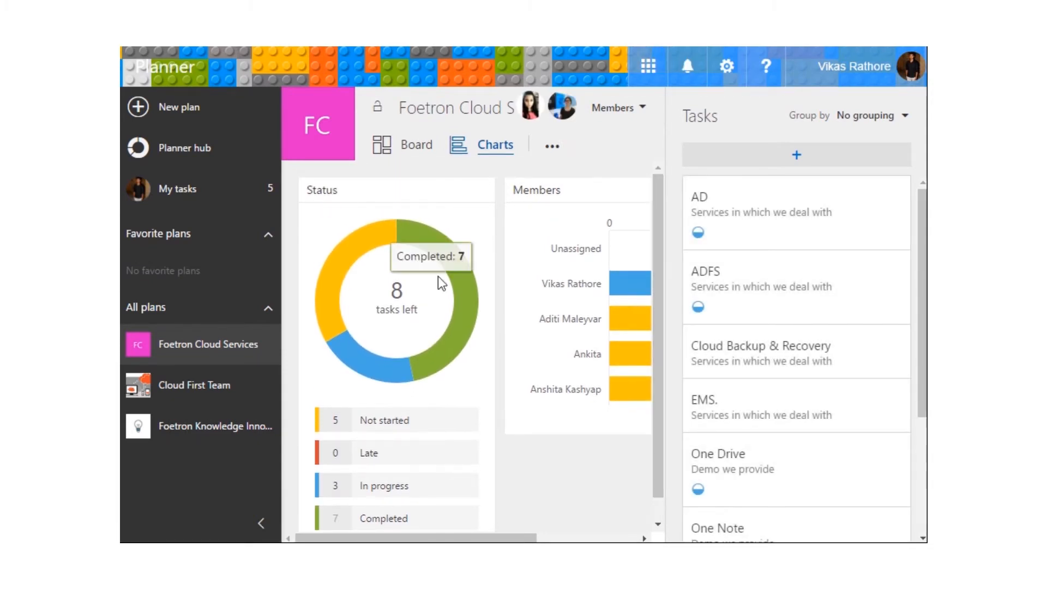
pyautogui.moveTo(346, 276)
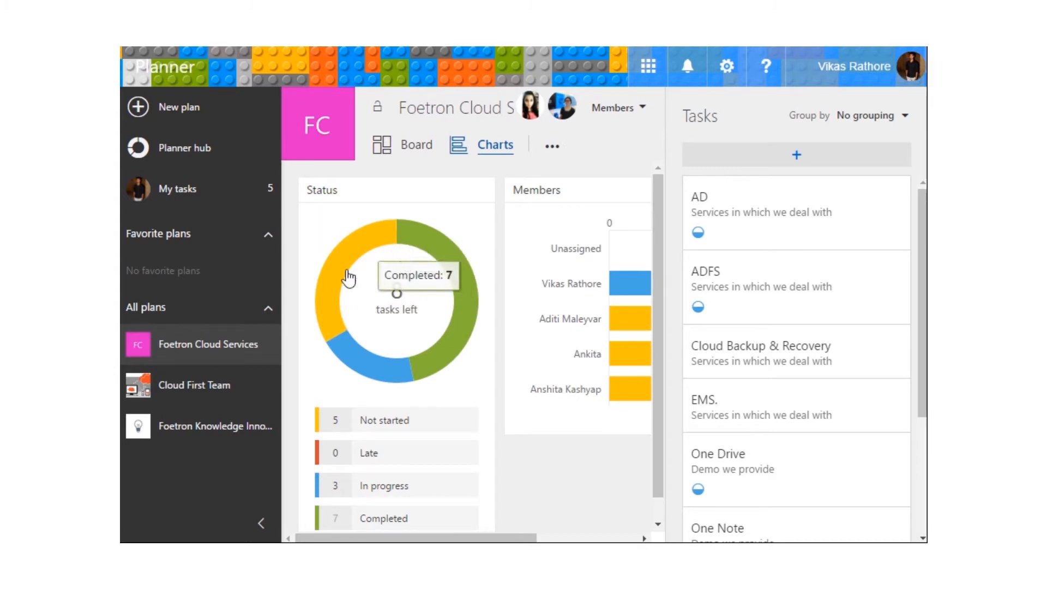
pyautogui.moveTo(327, 281)
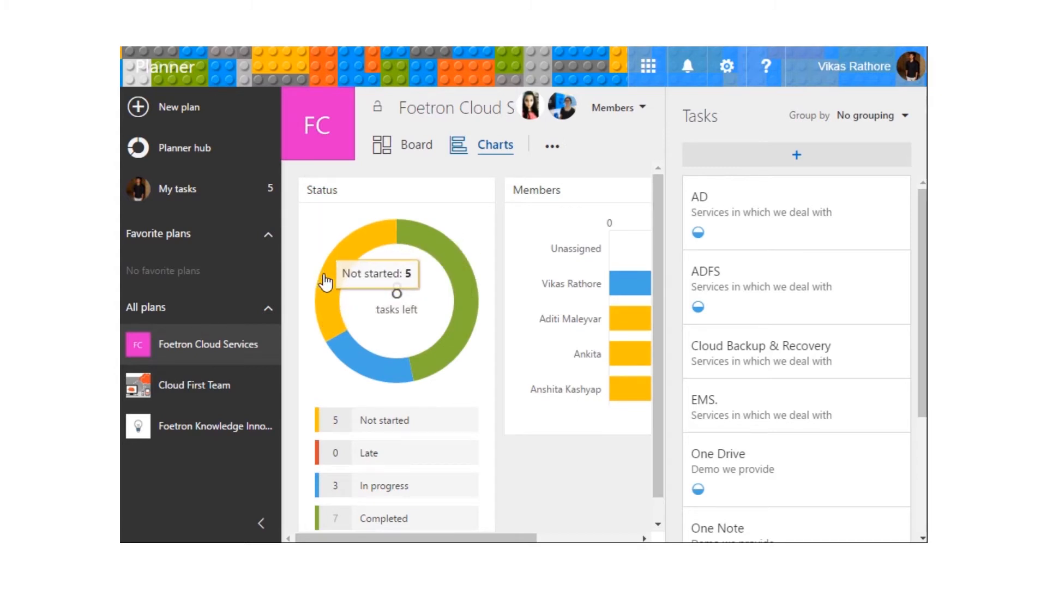
pyautogui.moveTo(437, 247)
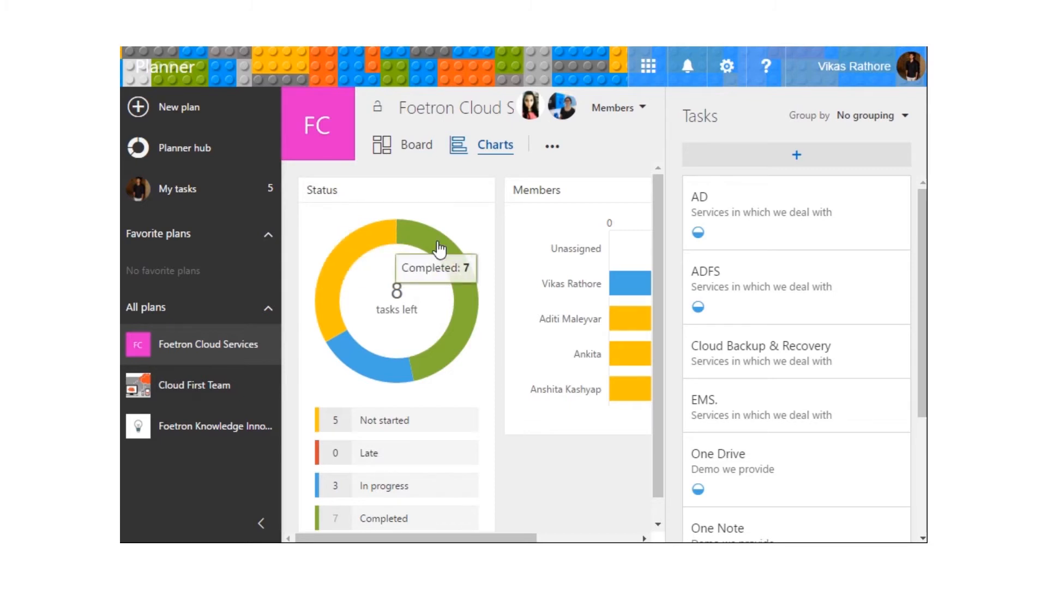
pyautogui.moveTo(393, 386)
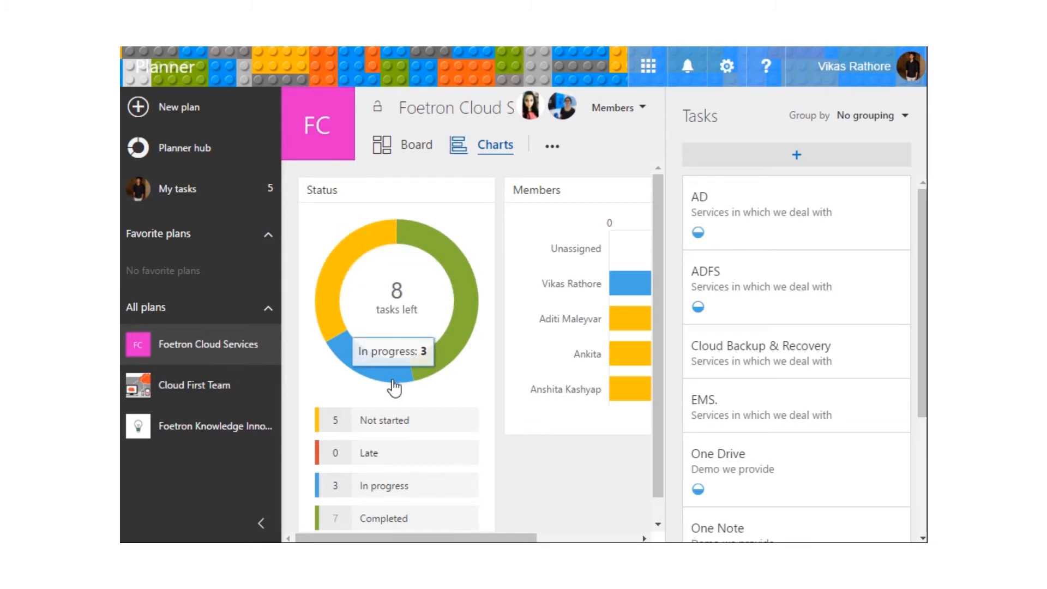
pyautogui.moveTo(427, 280)
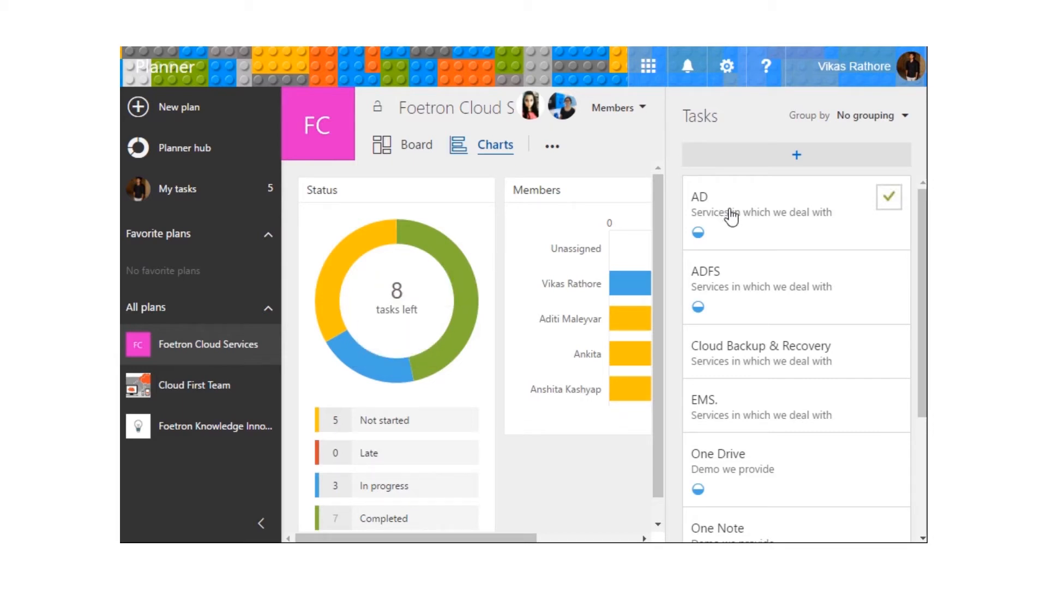
# Step: Give task AD start date 04/03 and due date 04/12, then return to the charts
pyautogui.click(698, 196)
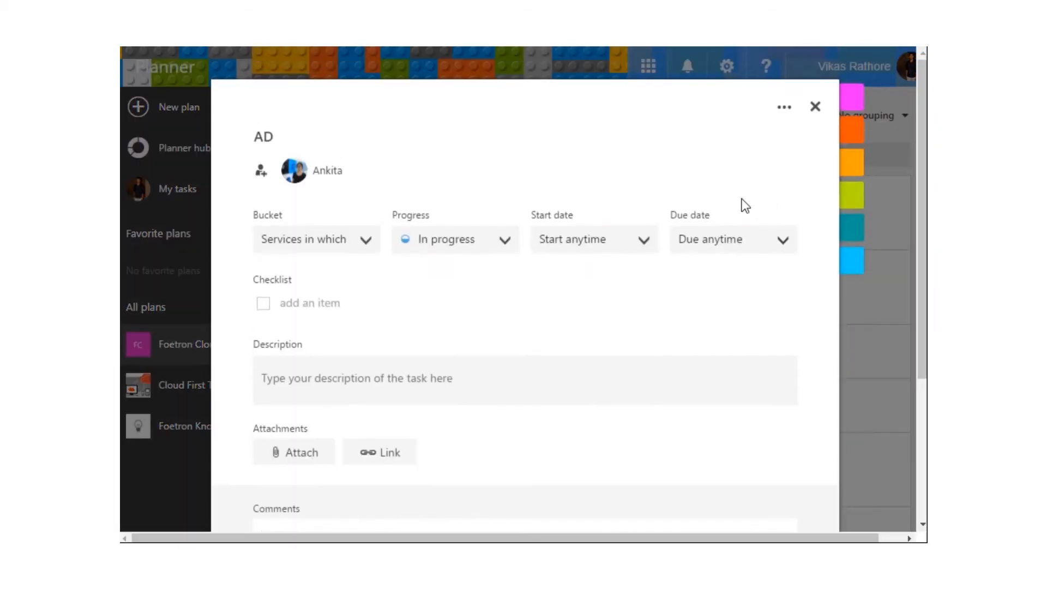
pyautogui.moveTo(620, 245)
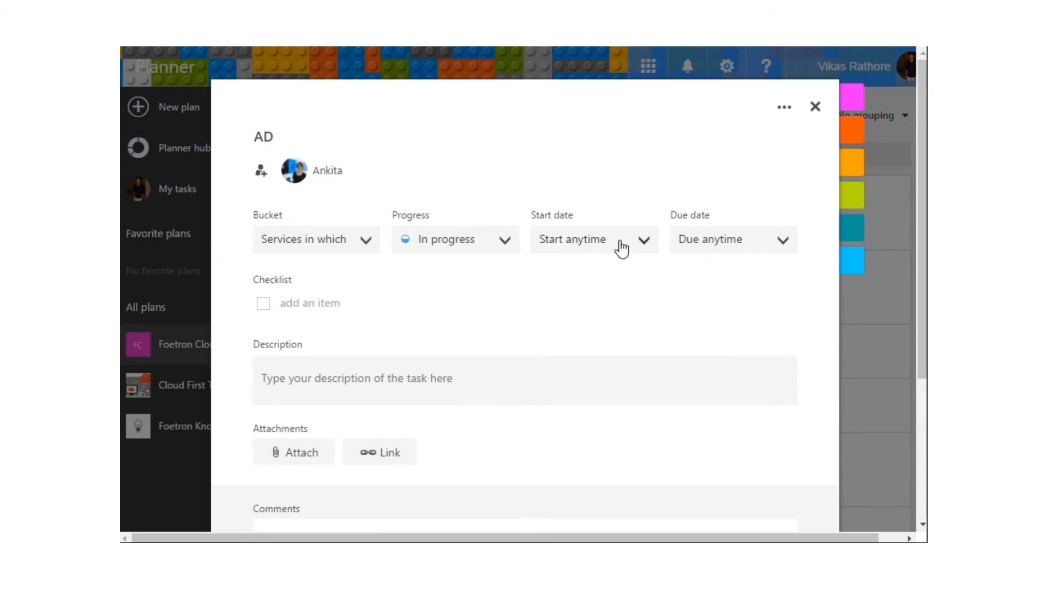
pyautogui.click(594, 239)
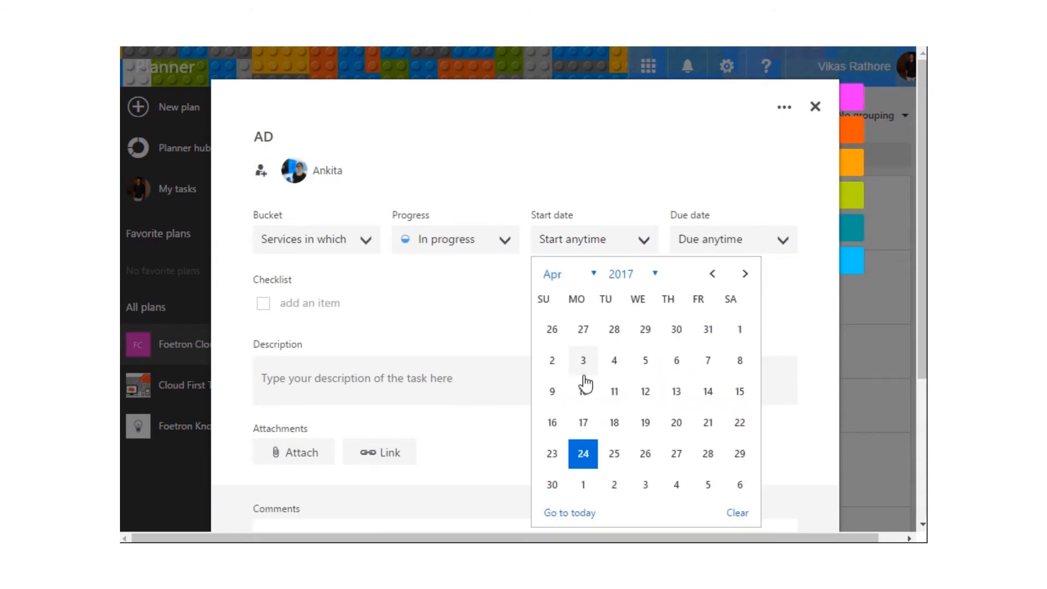
pyautogui.click(582, 359)
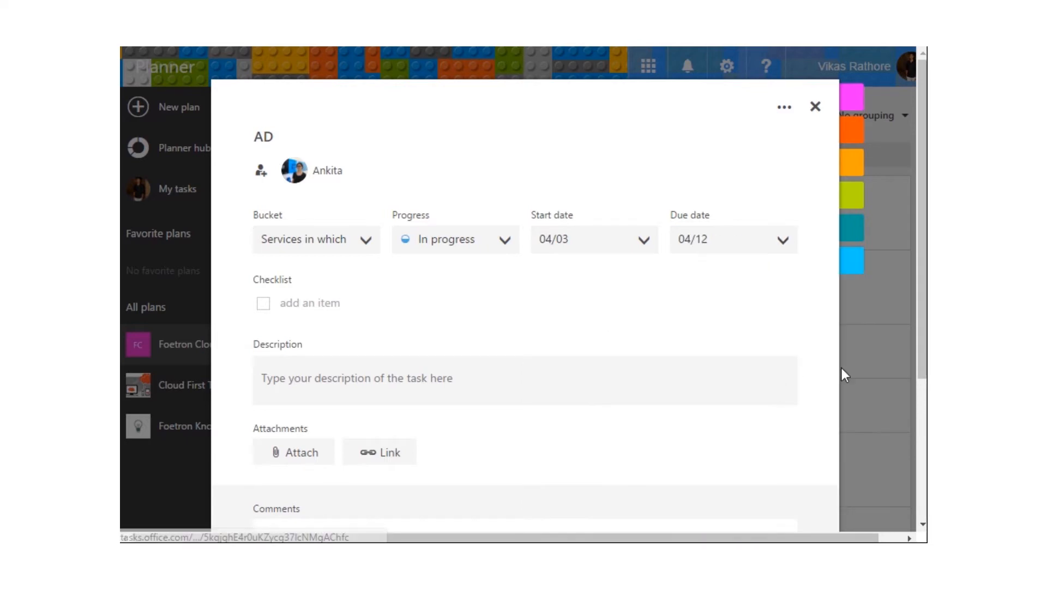
pyautogui.click(814, 106)
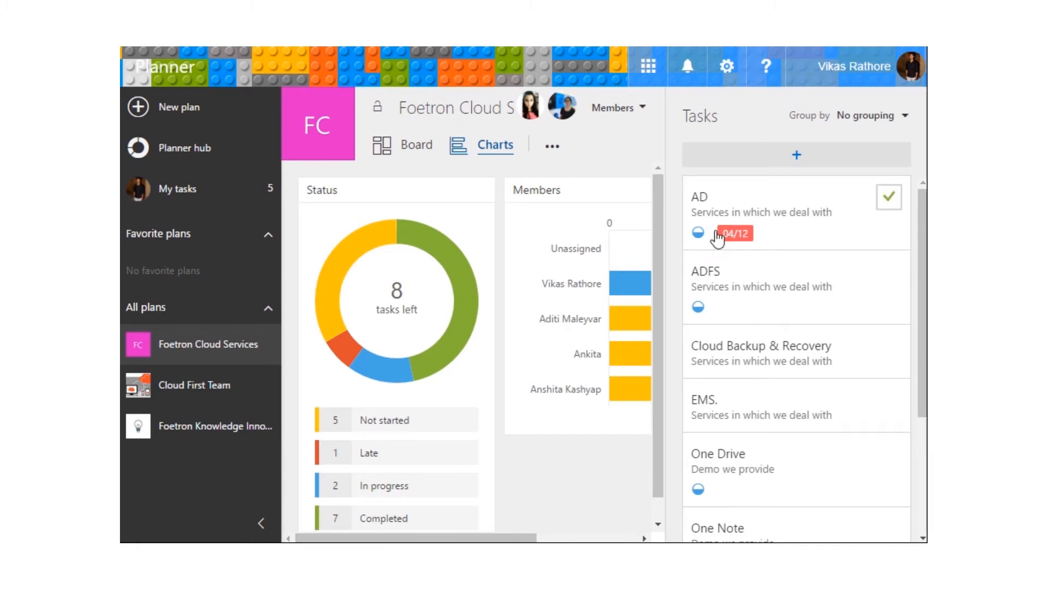
pyautogui.moveTo(764, 238)
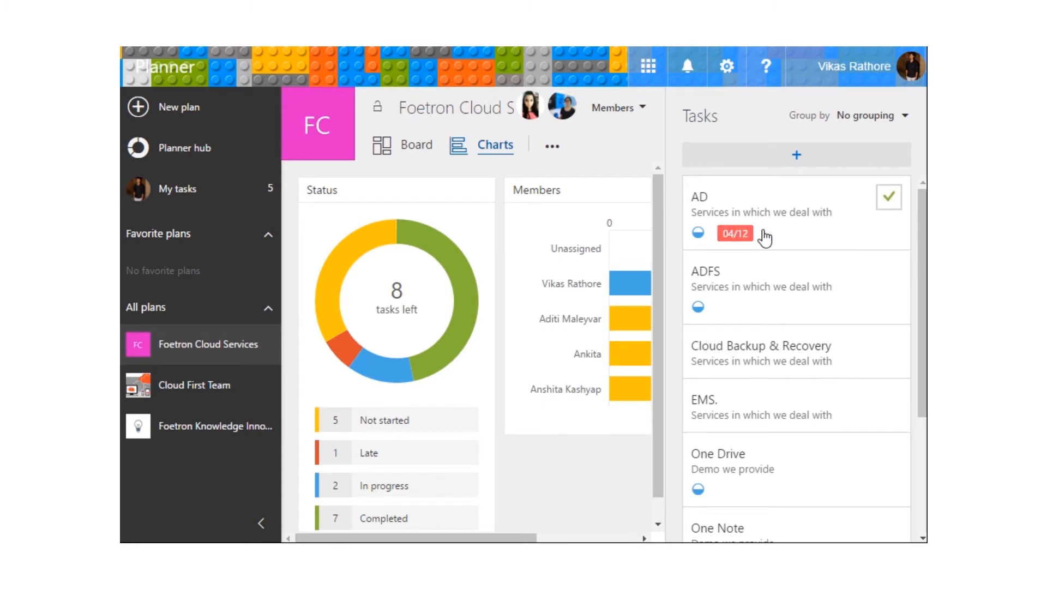
pyautogui.moveTo(765, 242)
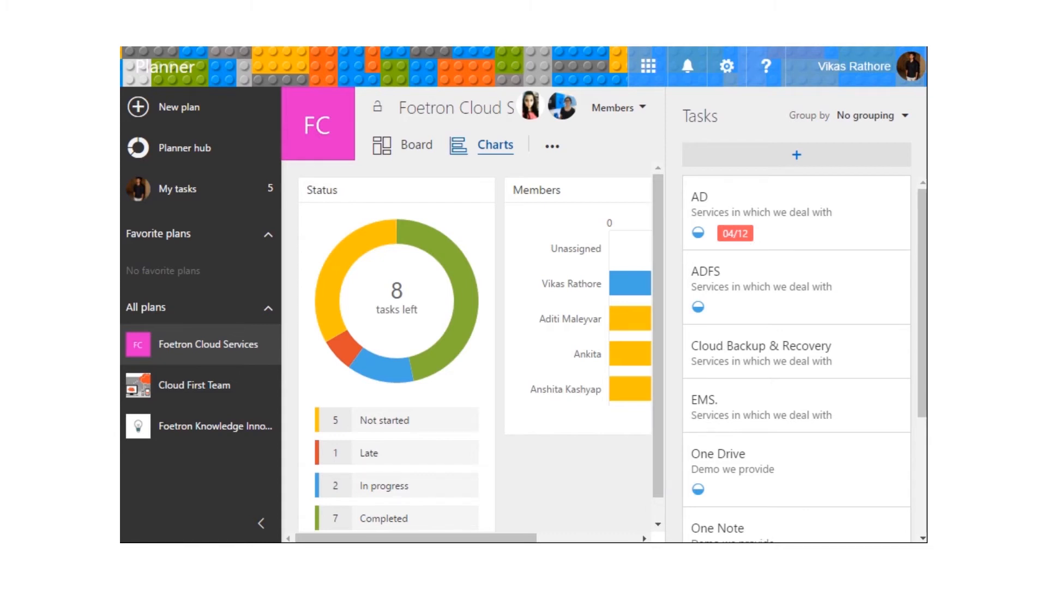
pyautogui.moveTo(676, 305)
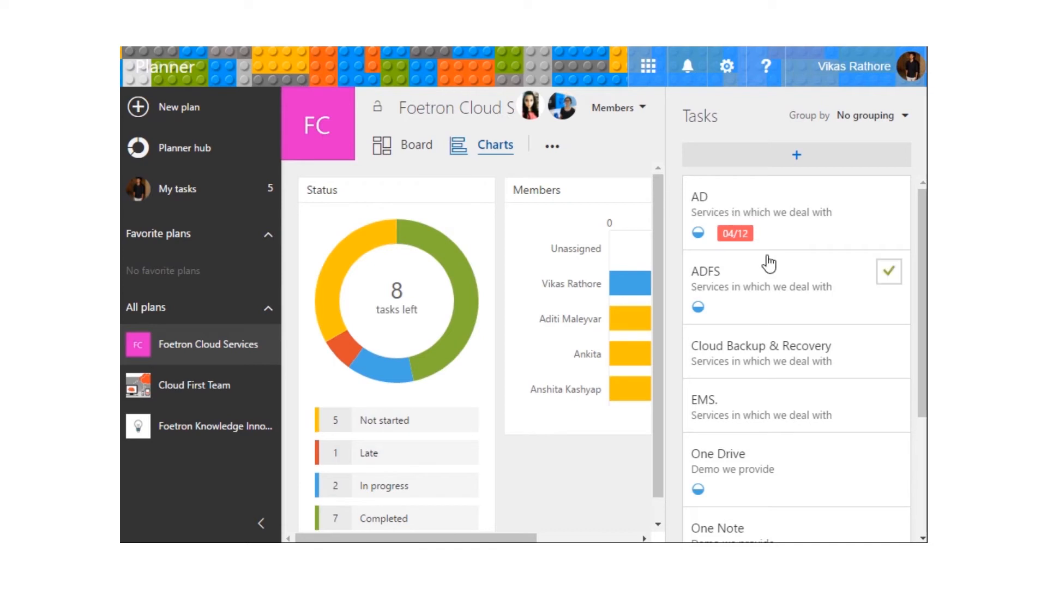
pyautogui.moveTo(356, 353)
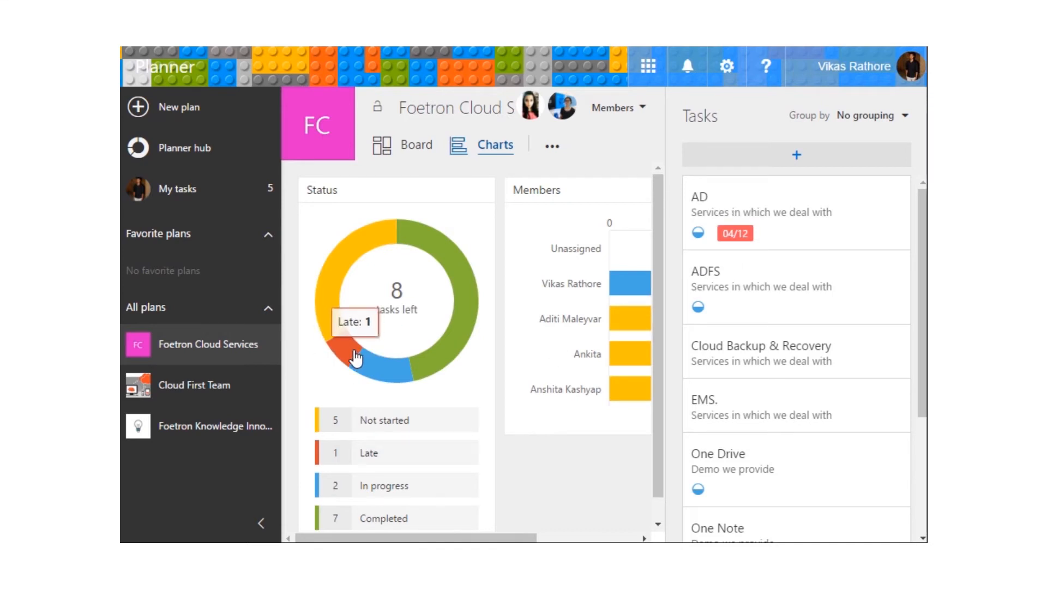
pyautogui.scroll(3)
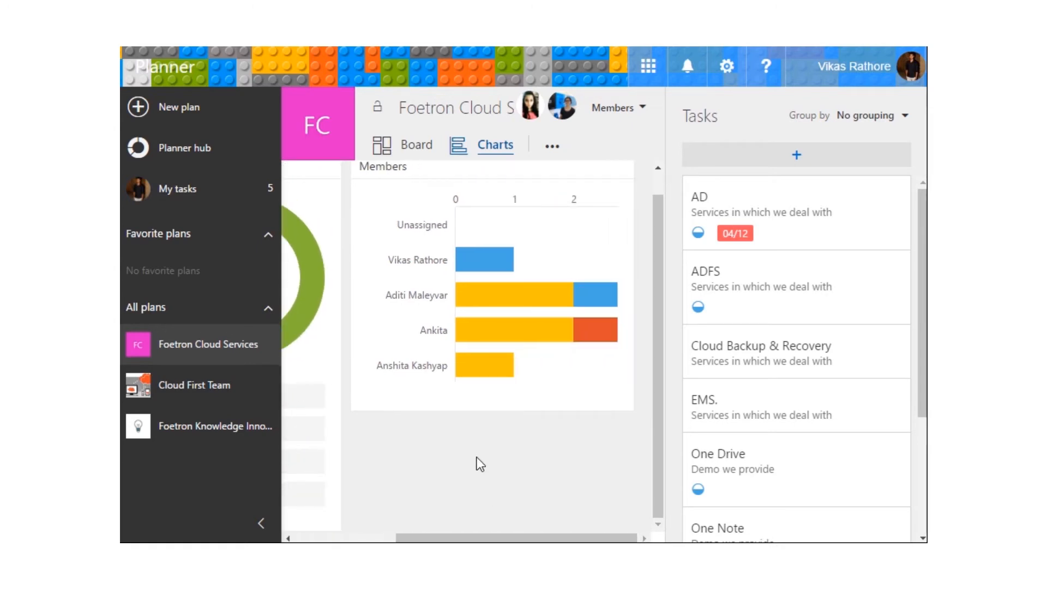
pyautogui.scroll(3)
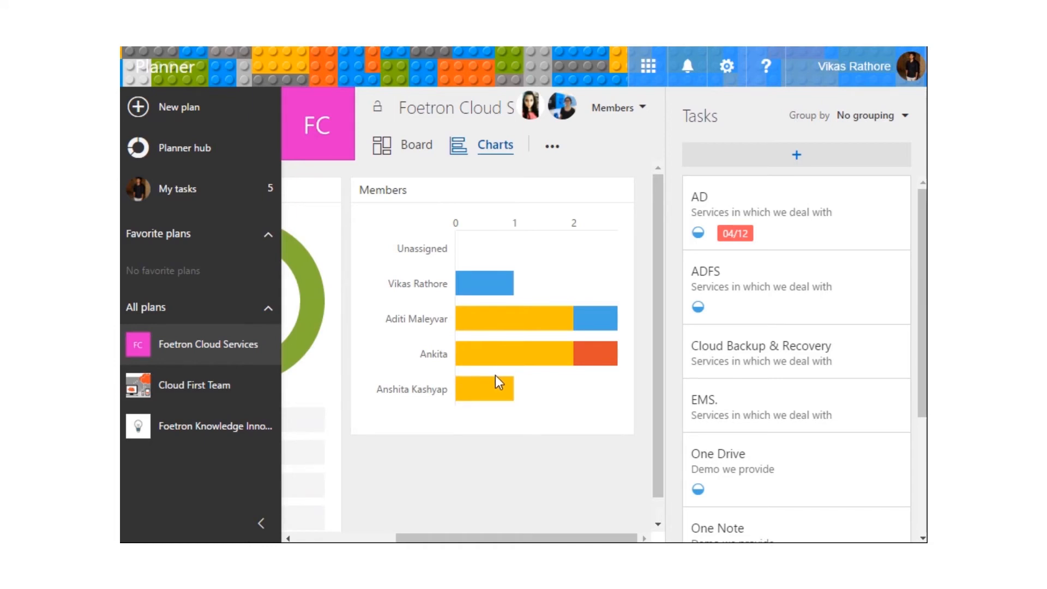
pyautogui.moveTo(468, 285)
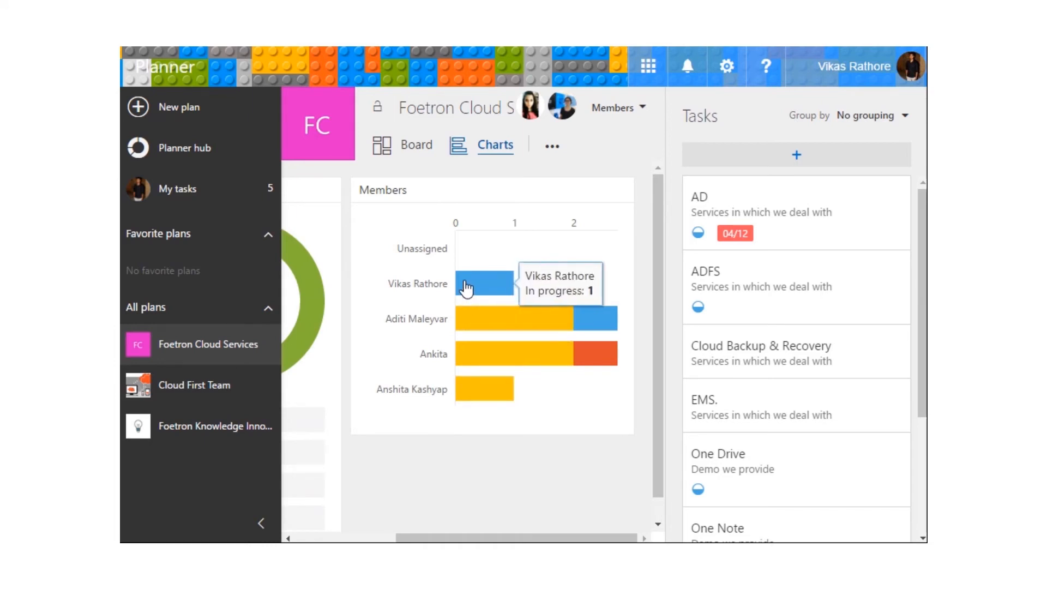
pyautogui.moveTo(481, 284)
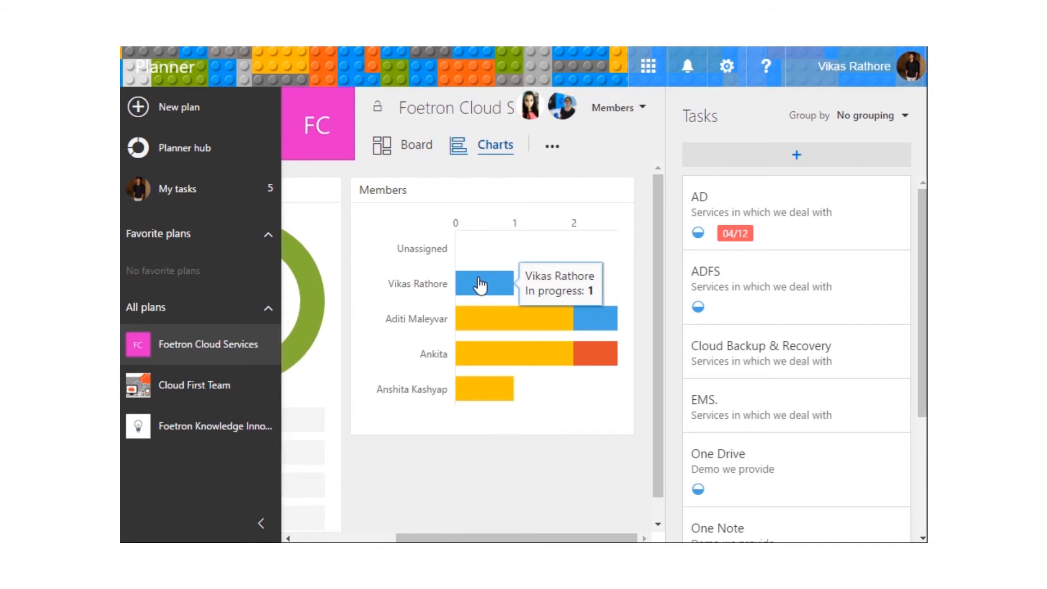
pyautogui.moveTo(491, 318)
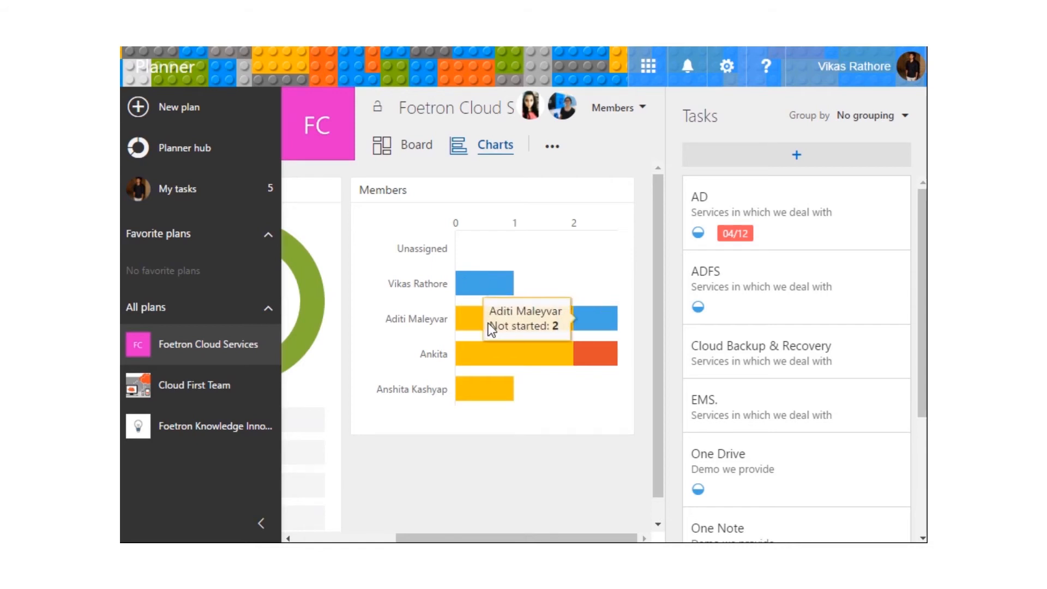
pyautogui.moveTo(476, 327)
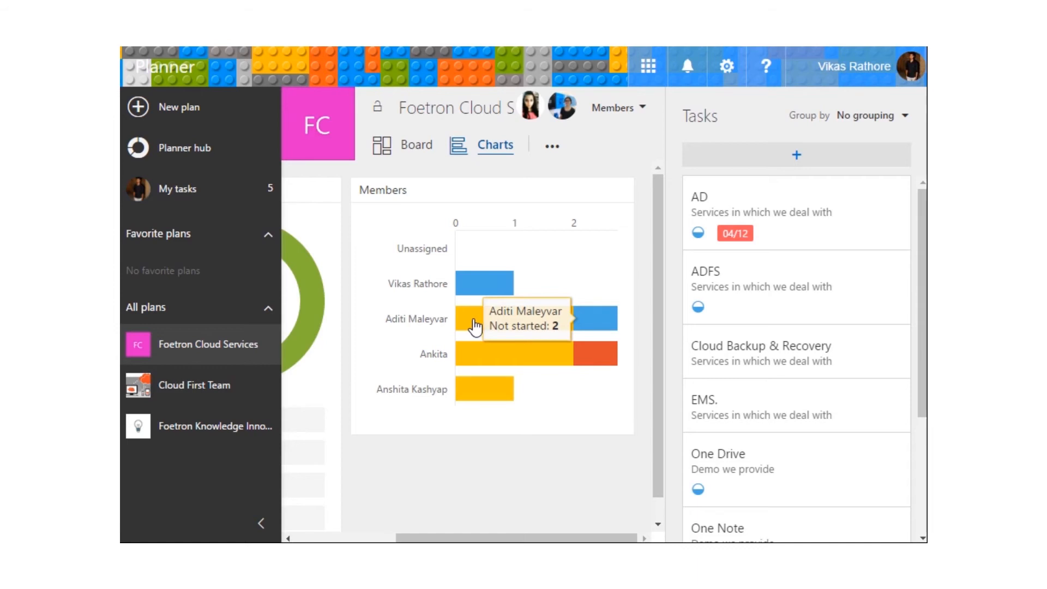
pyautogui.moveTo(567, 318)
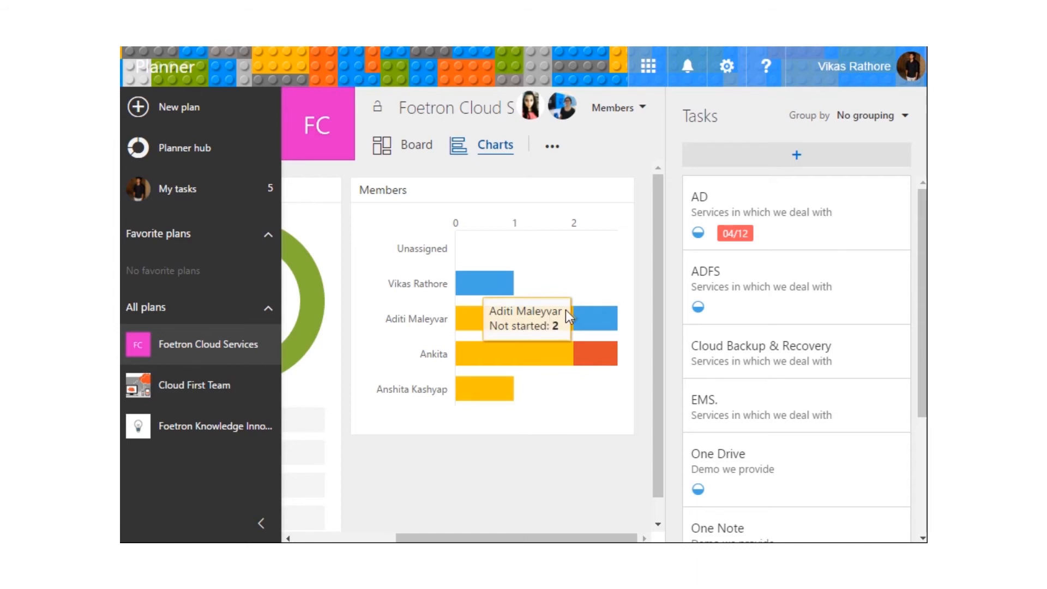
pyautogui.moveTo(587, 317)
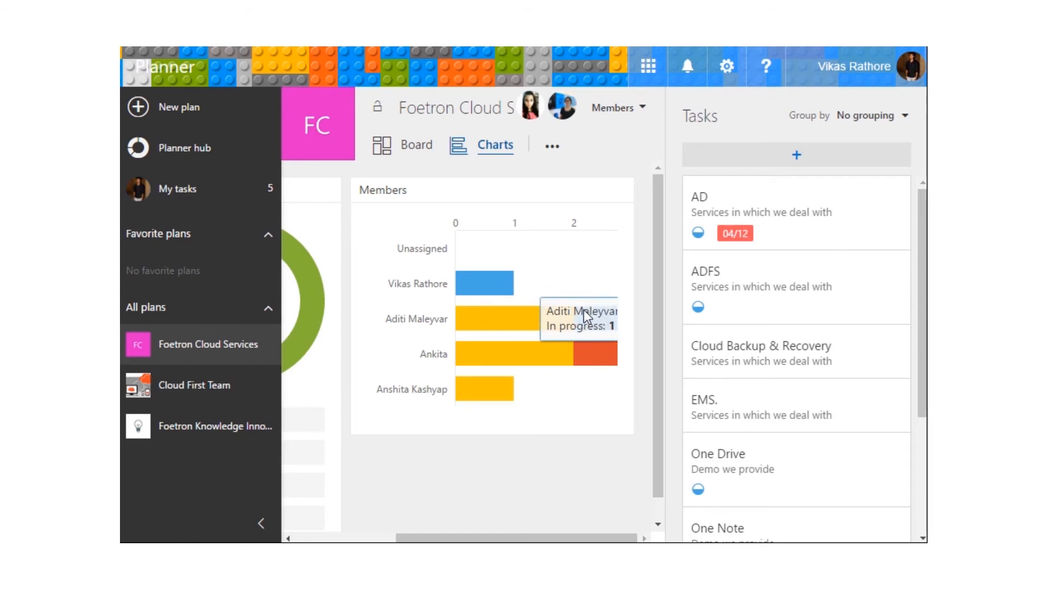
pyautogui.moveTo(507, 364)
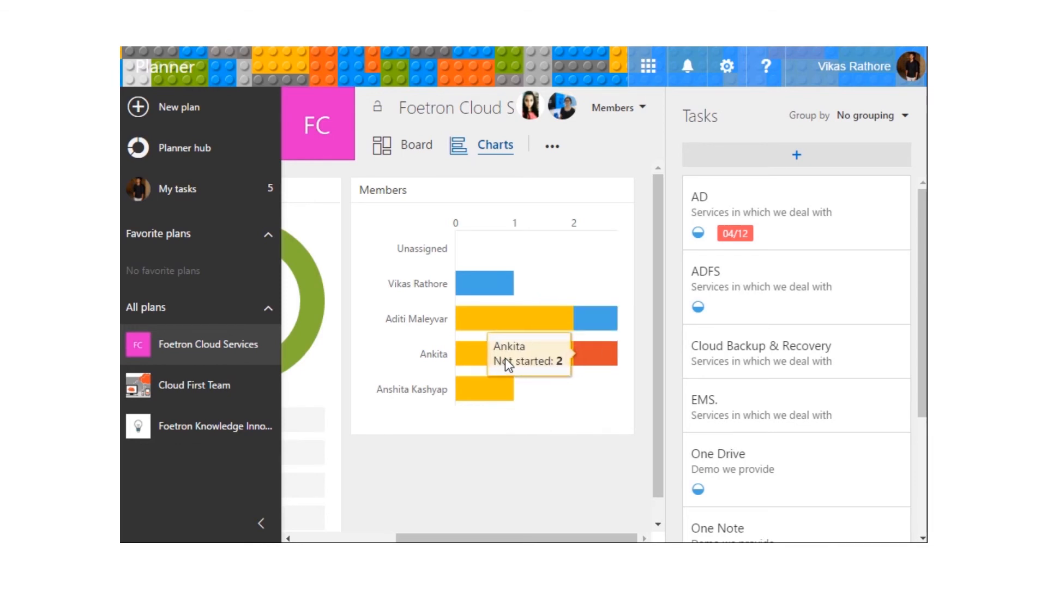
pyautogui.moveTo(597, 354)
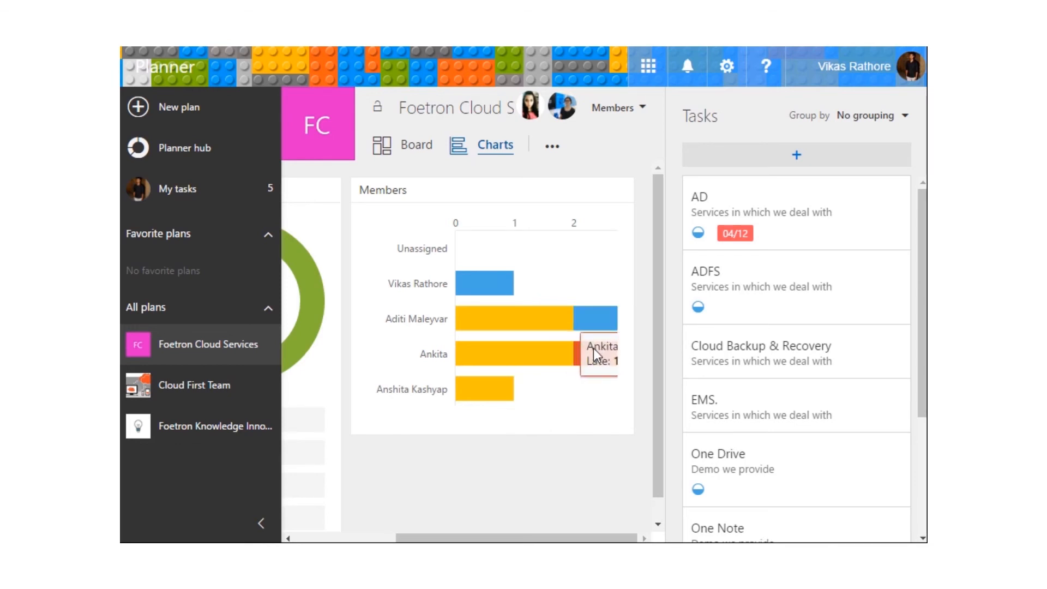
pyautogui.moveTo(494, 392)
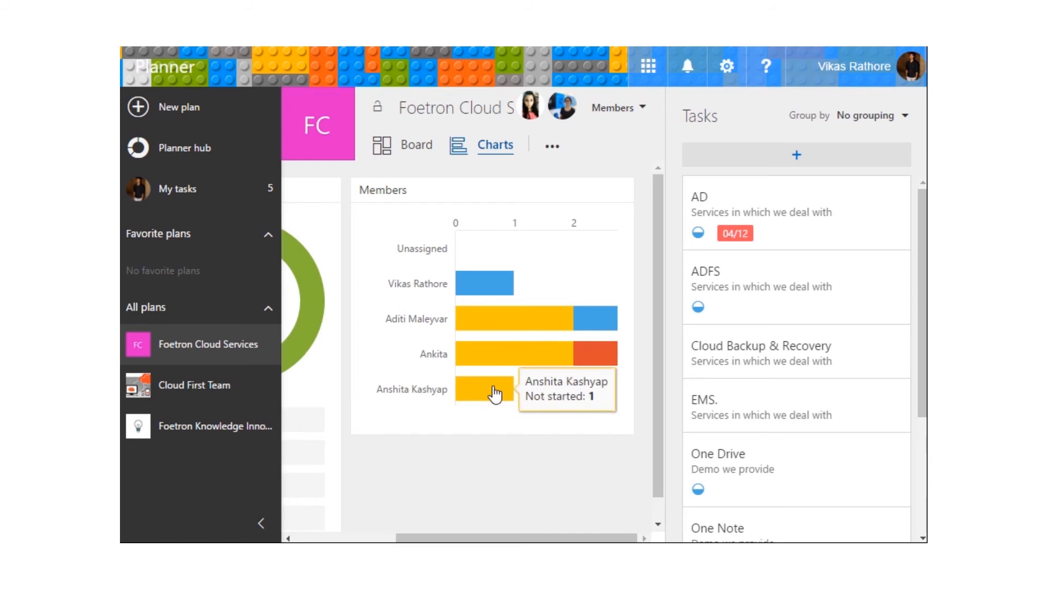
pyautogui.moveTo(584, 230)
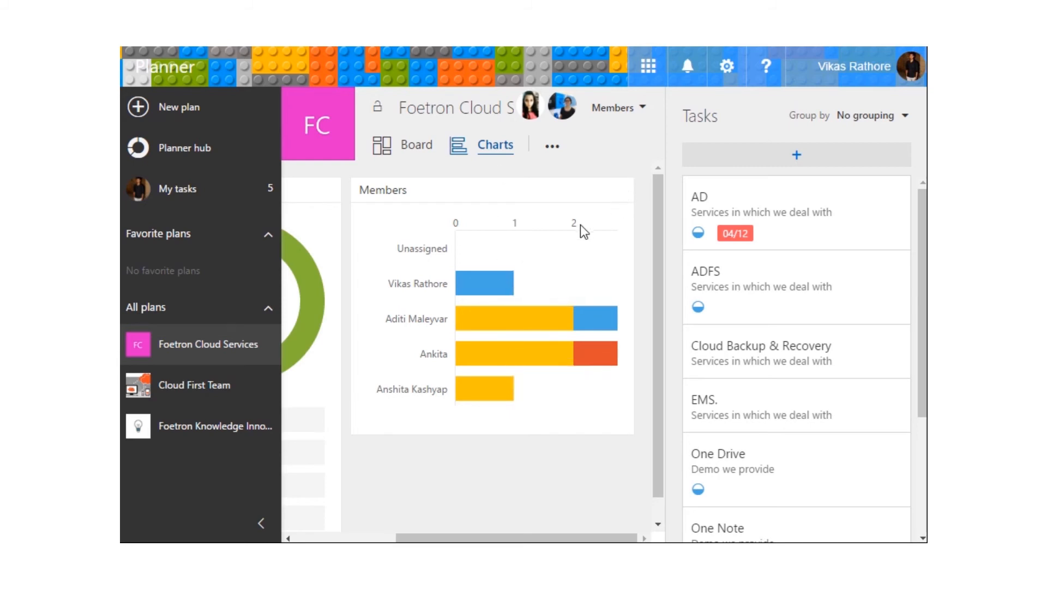
pyautogui.moveTo(581, 225)
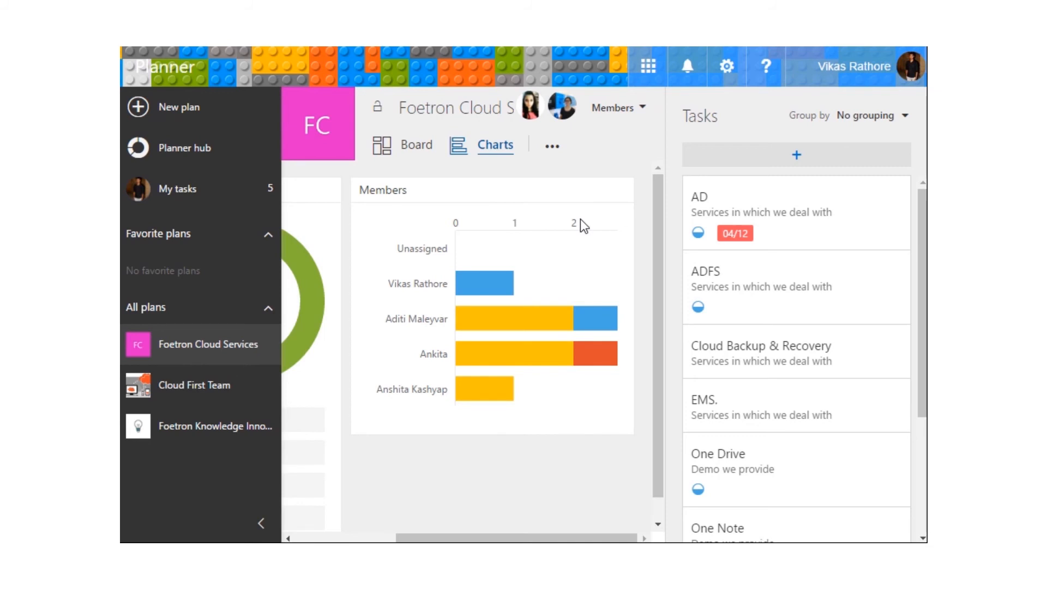
pyautogui.moveTo(579, 497)
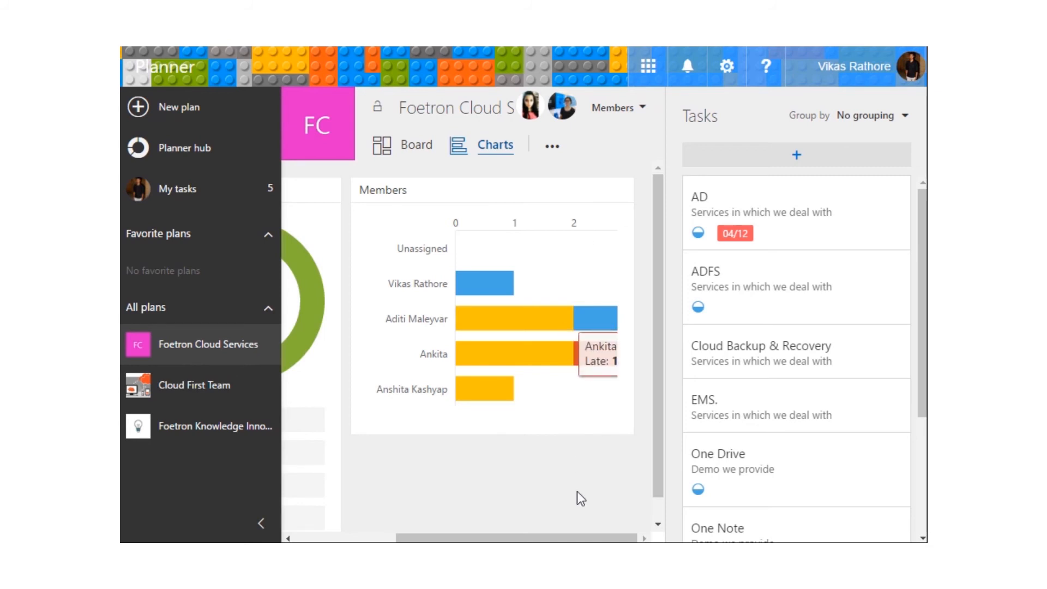
pyautogui.scroll(-3)
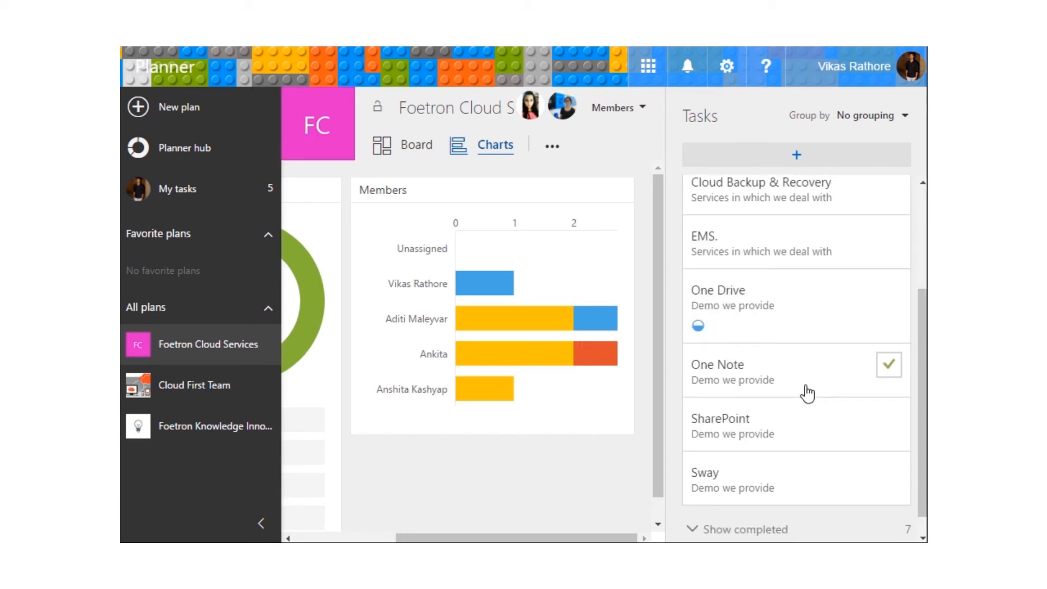
pyautogui.scroll(3)
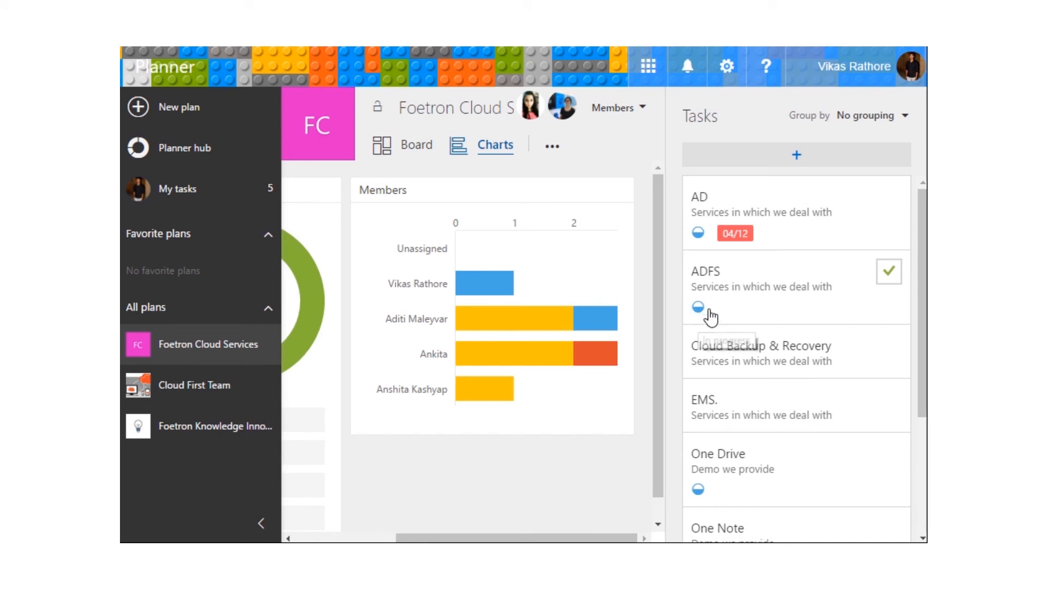
pyautogui.scroll(-3)
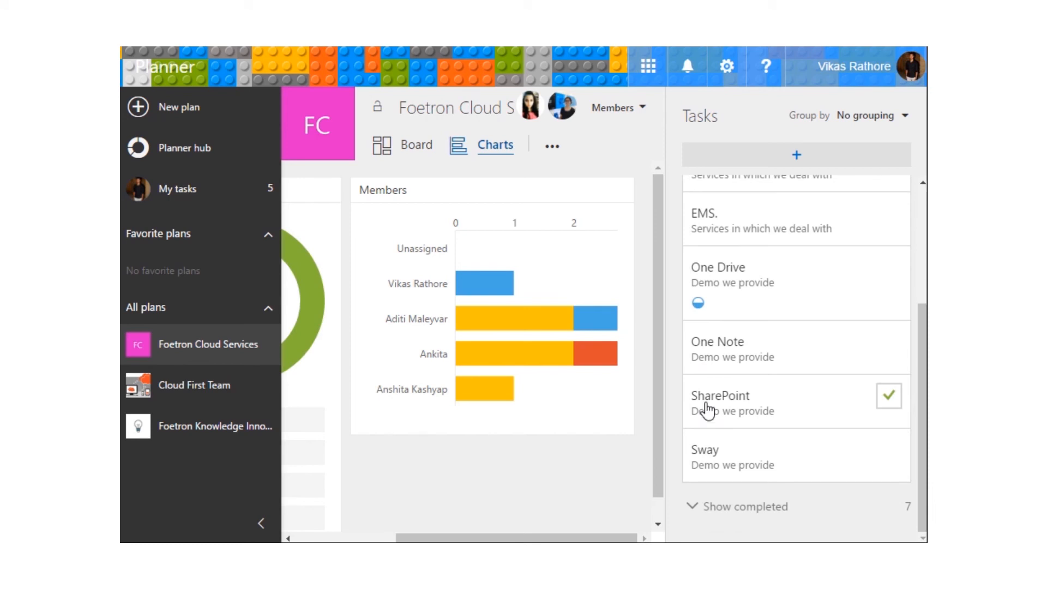